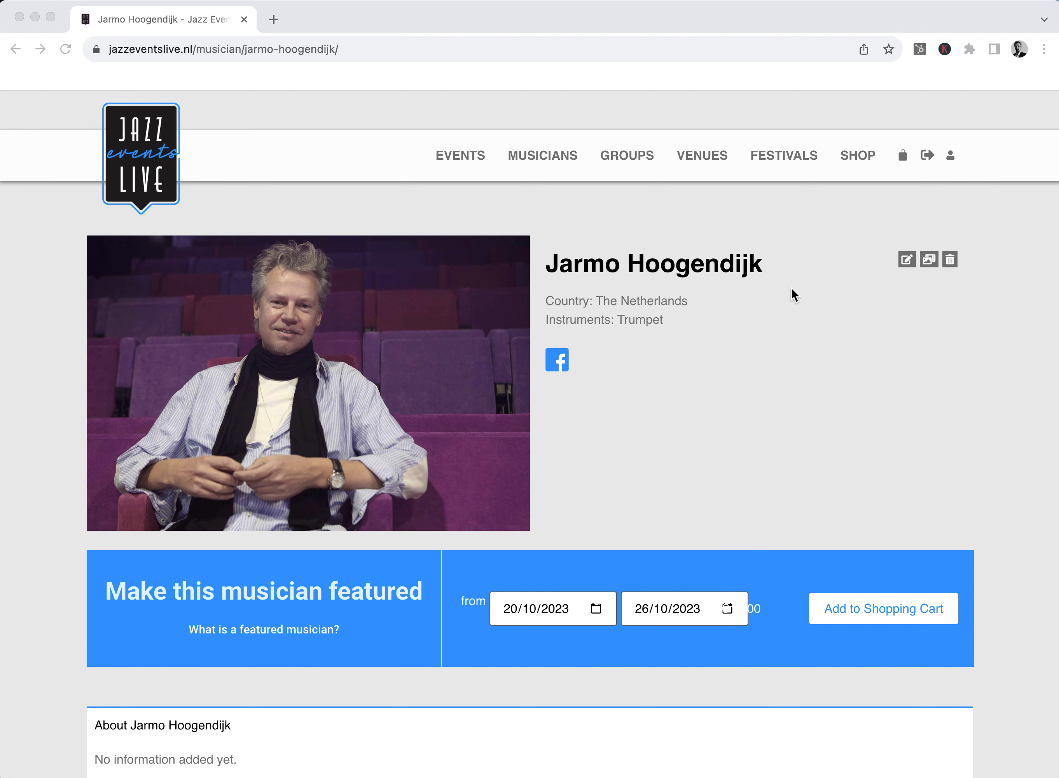
mouse_move(763, 294)
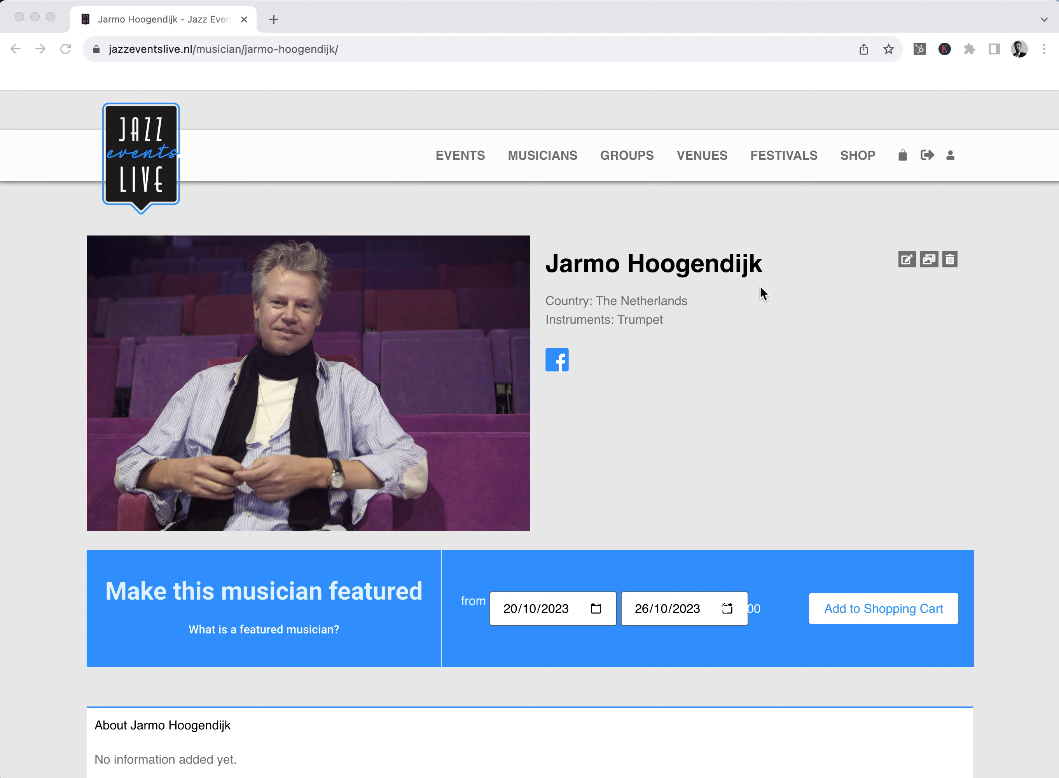
mouse_move(746, 272)
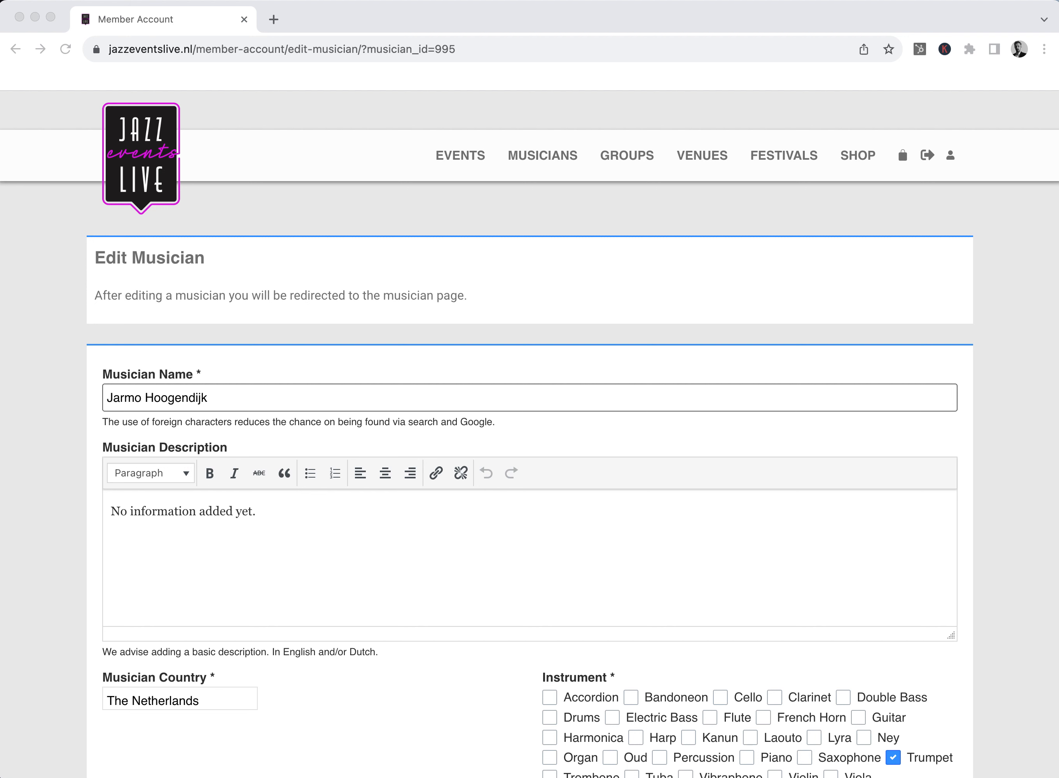
mouse_move(400, 424)
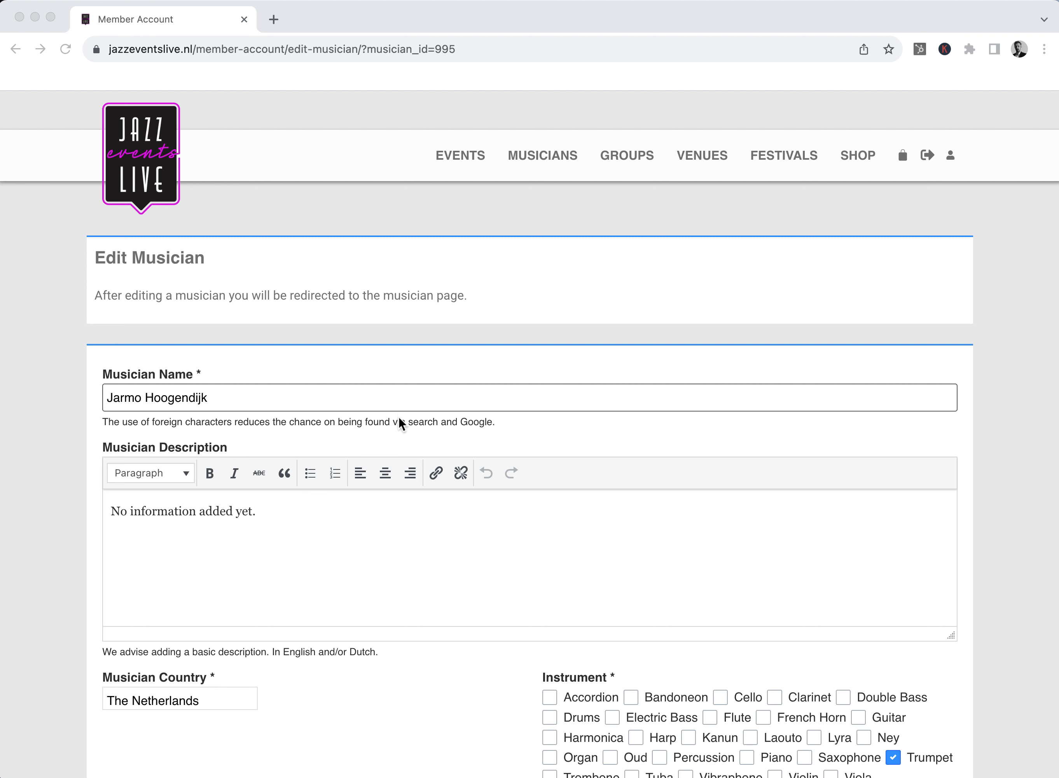
Replace the 'No information added yet.' placeholder with Jarmo Hoogendijk's full biography
triple_click(183, 512)
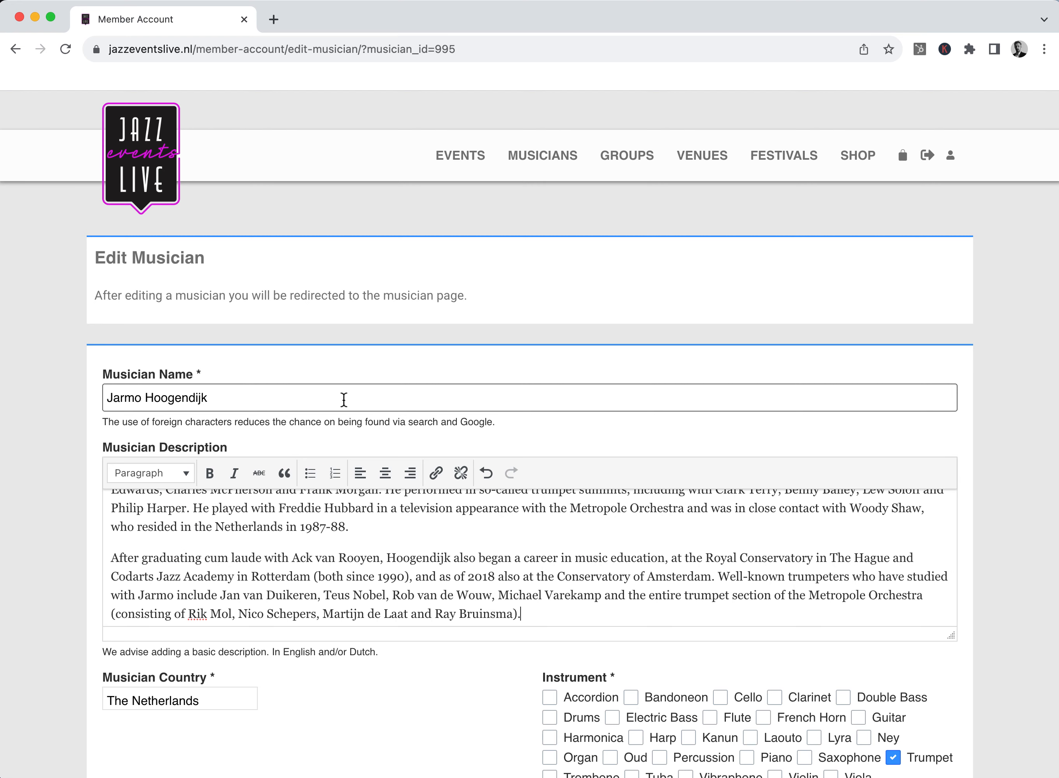
mouse_move(267, 531)
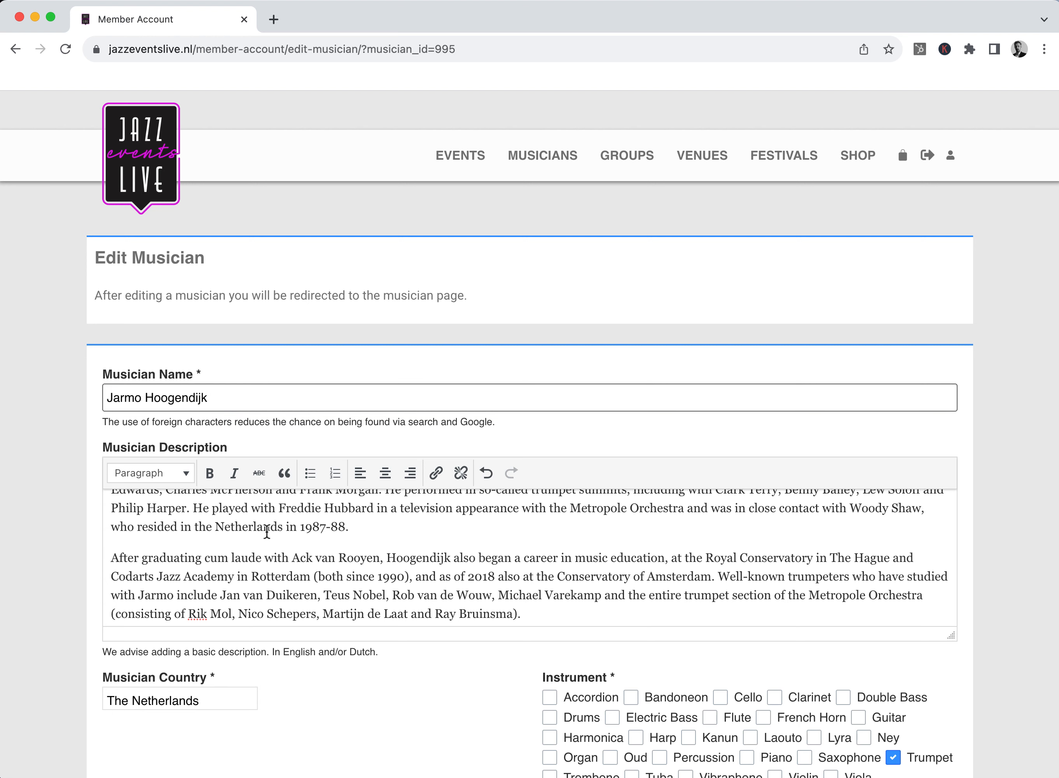
Tick Conservatoire under Education Category and save the musician
scroll(down, 3)
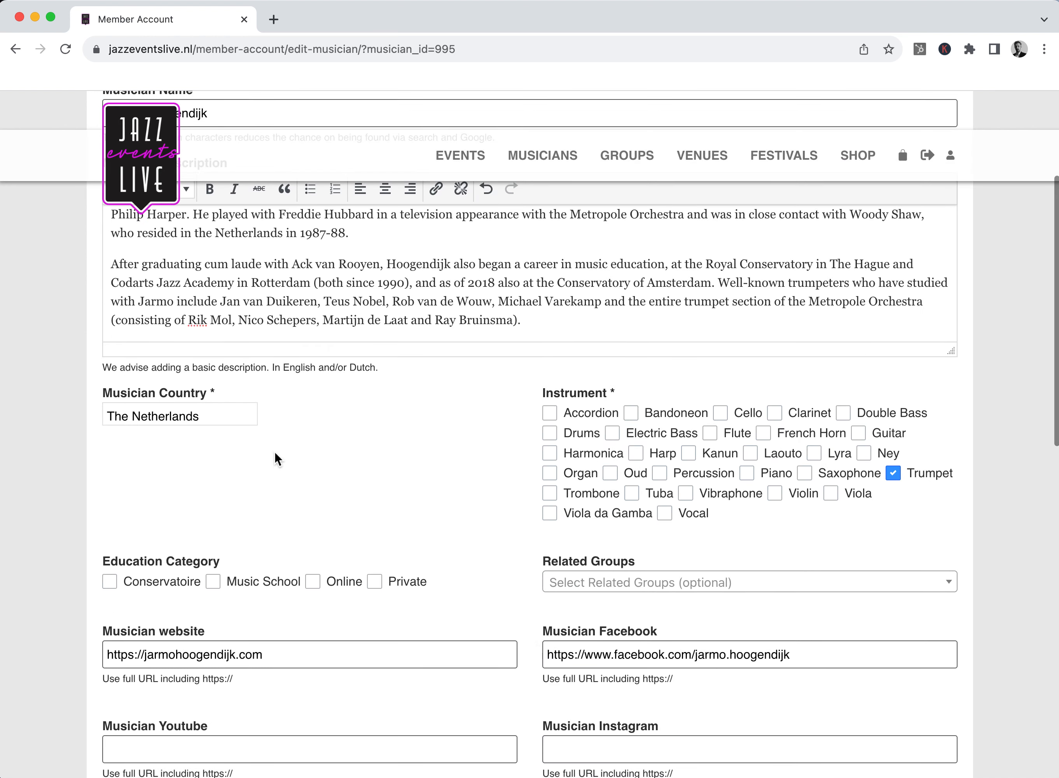
scroll(down, 3)
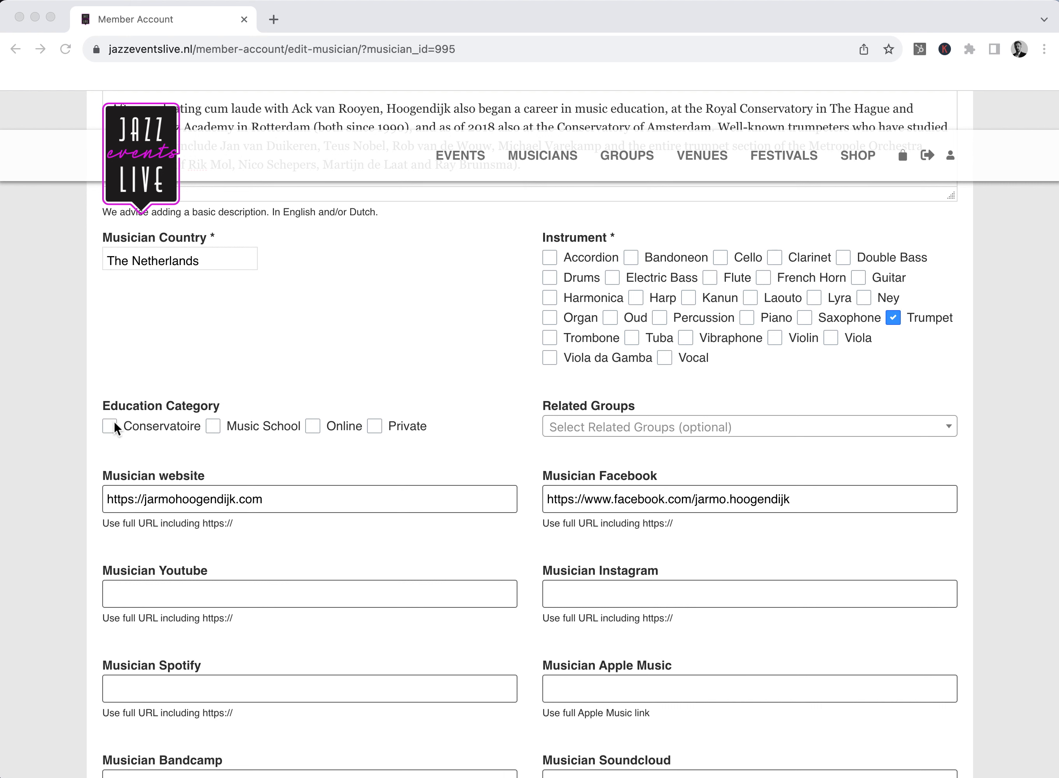
mouse_move(111, 426)
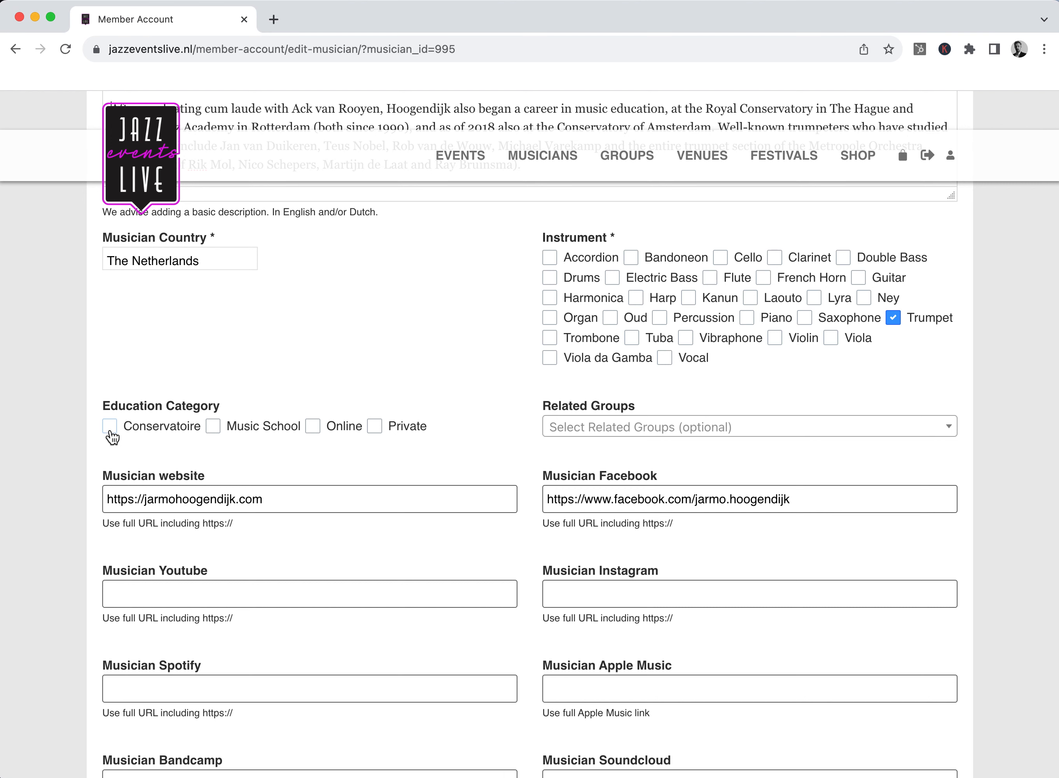
click(110, 426)
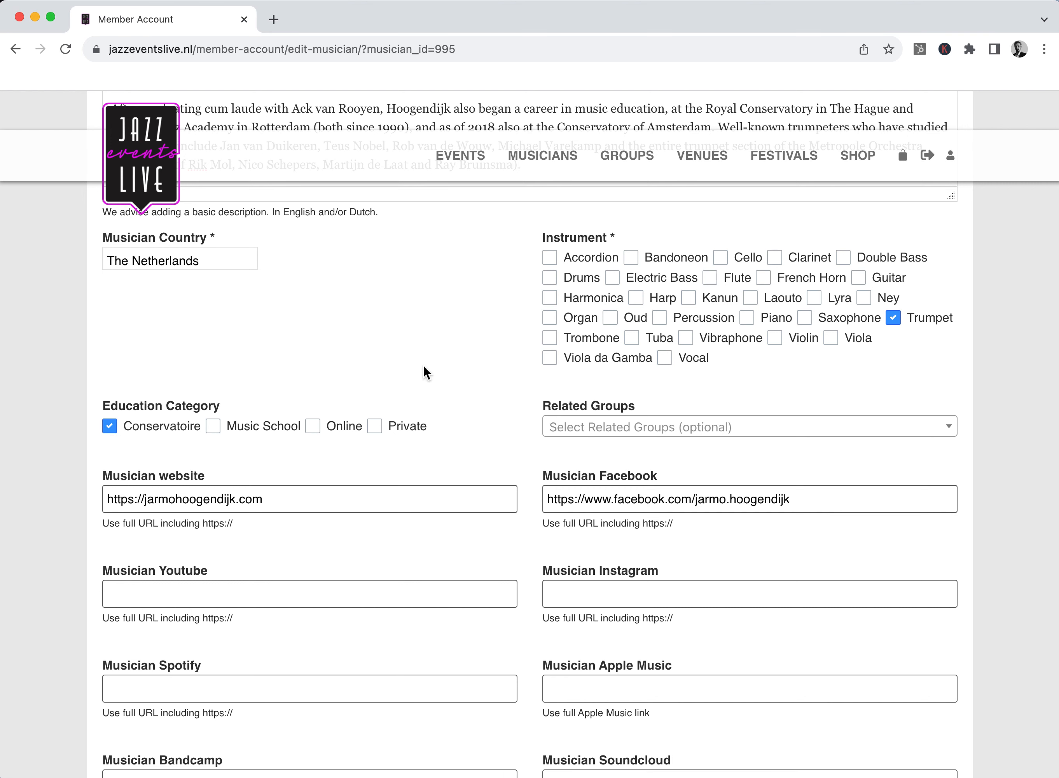
scroll(down, 3)
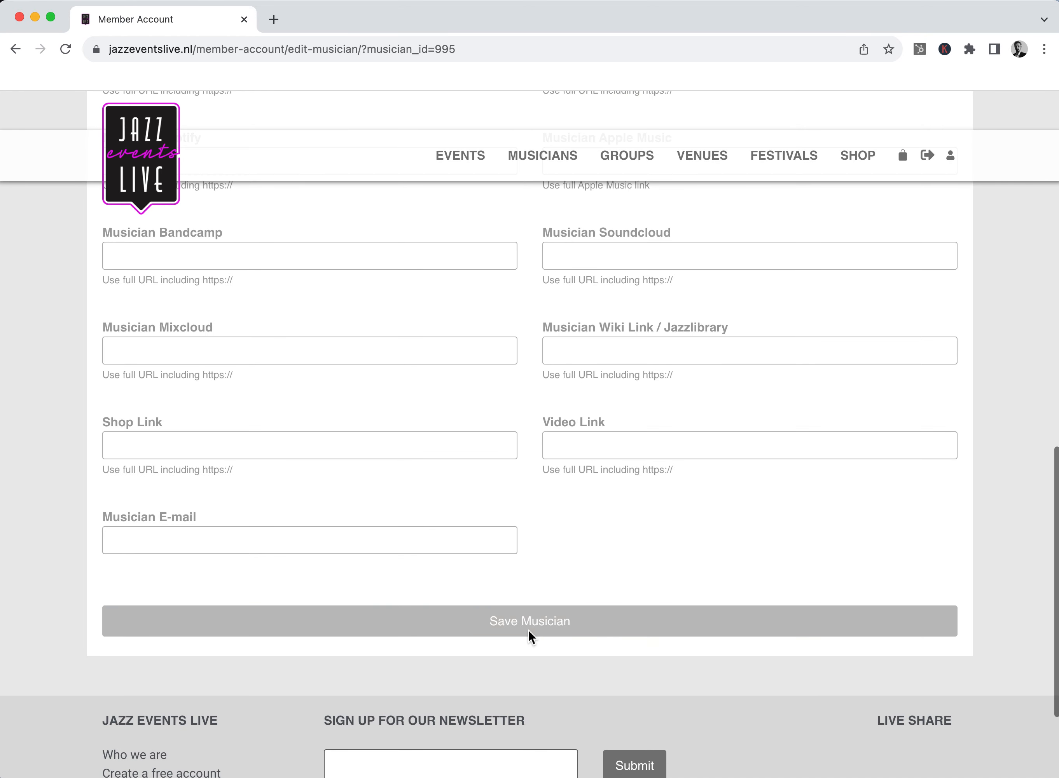
click(528, 621)
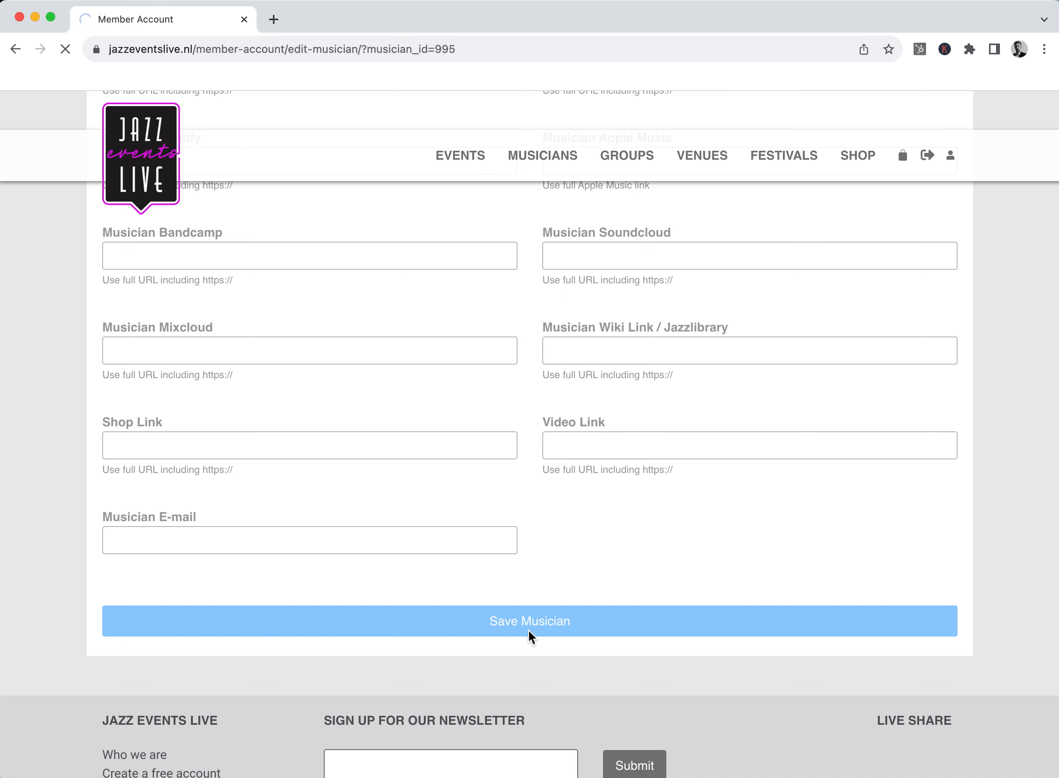
click(529, 621)
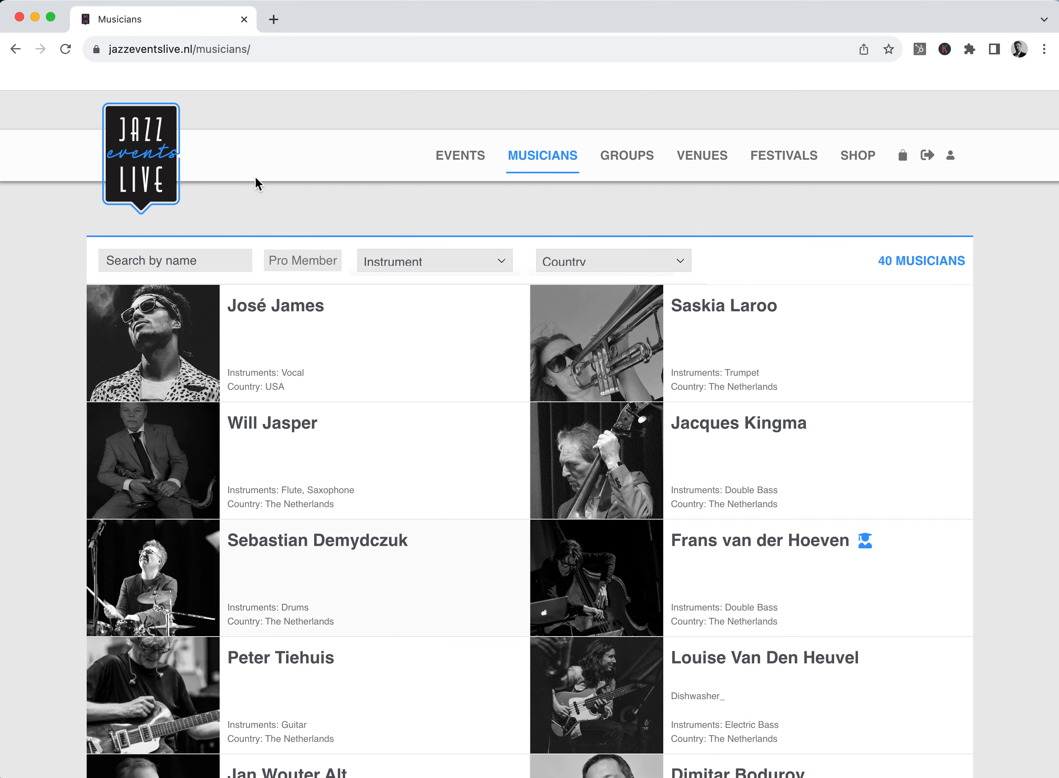
click(174, 260)
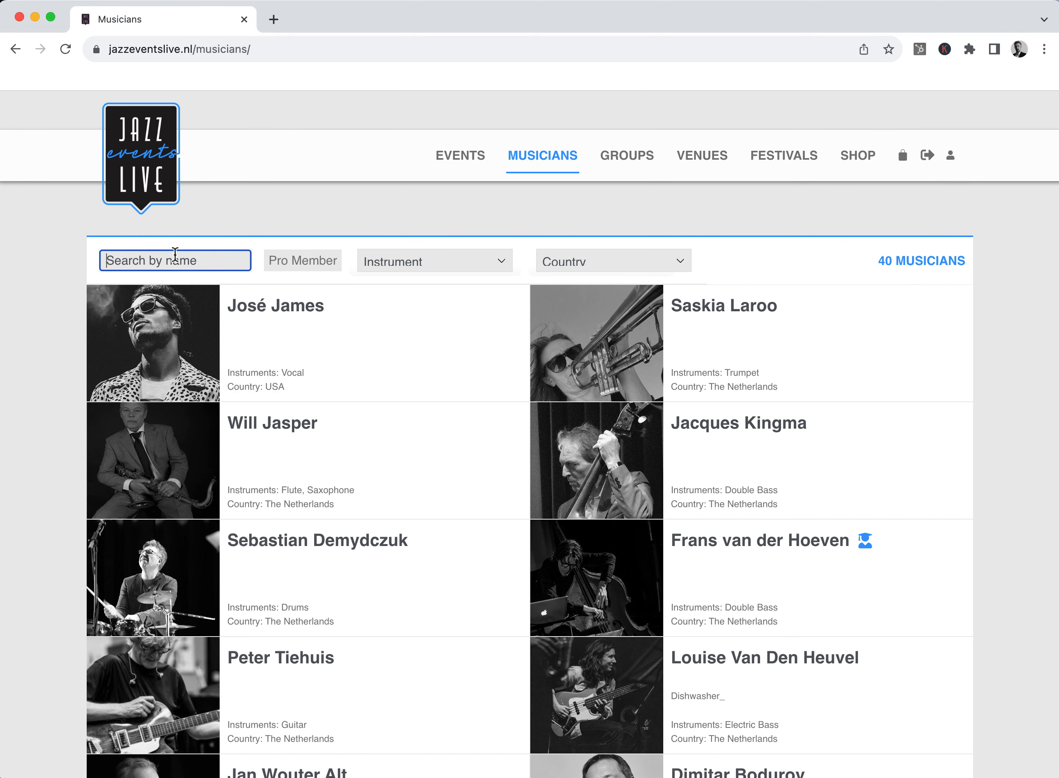
text(jarmo)
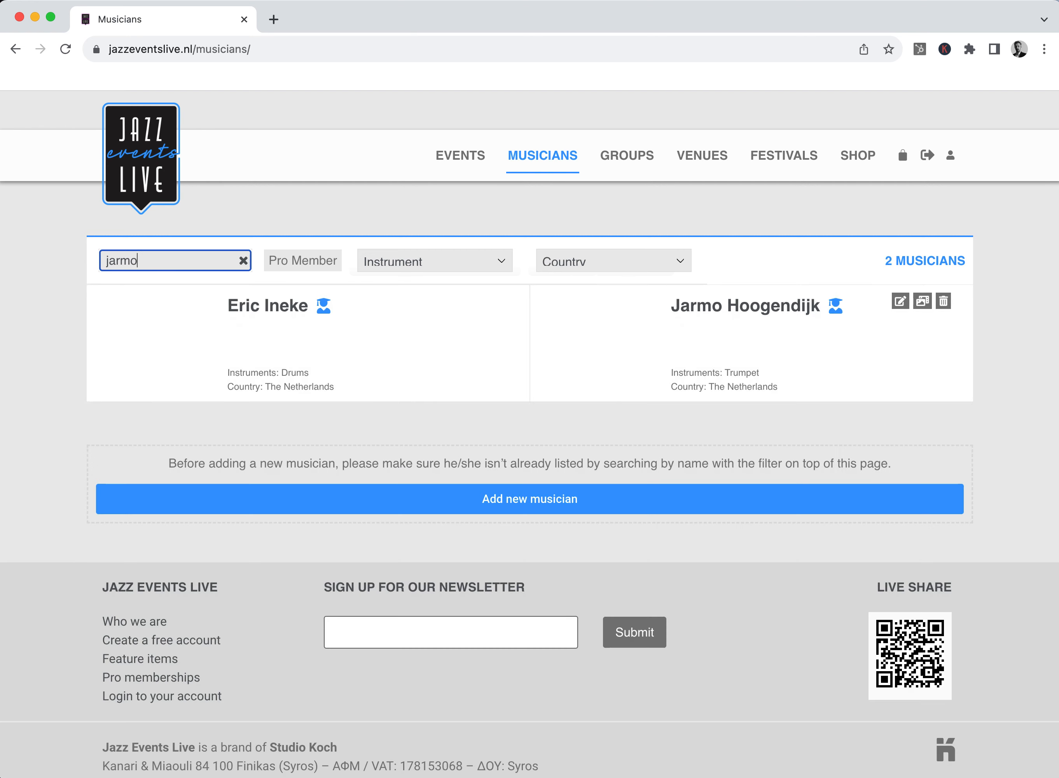
mouse_move(743, 338)
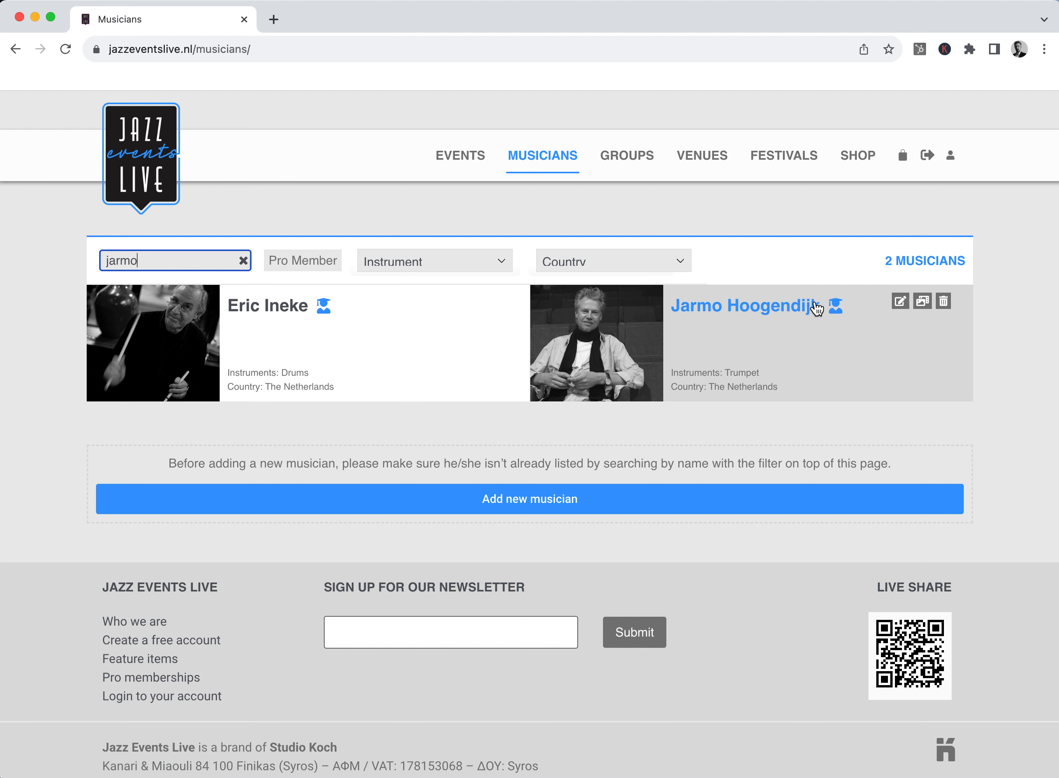
click(742, 307)
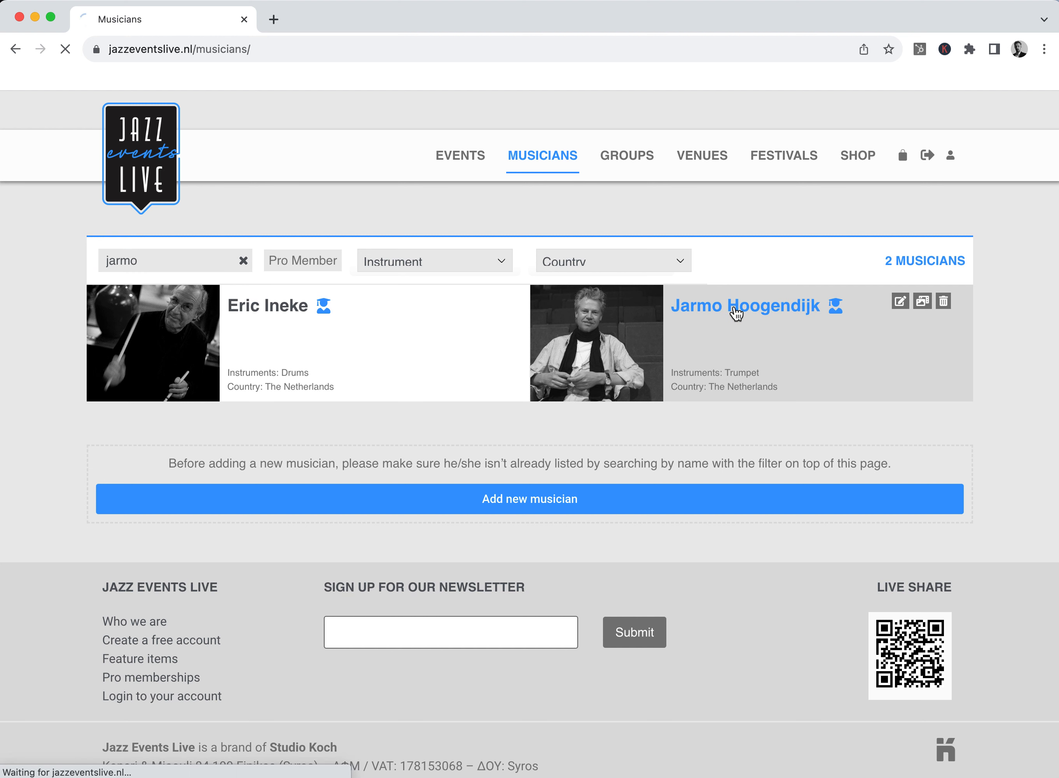